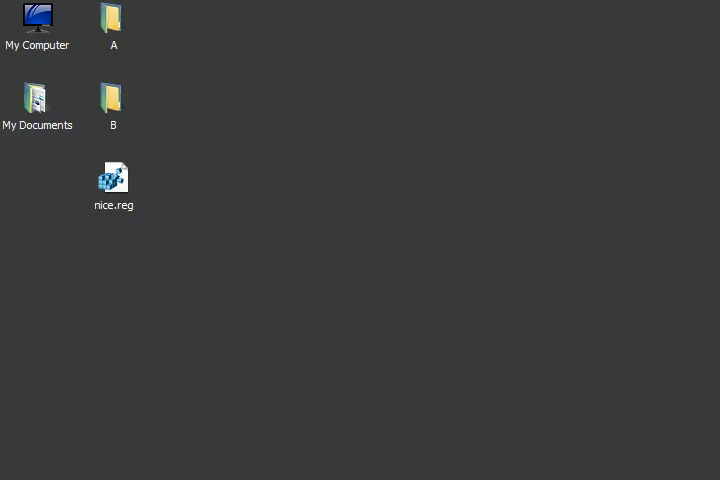
# - Open desktop folder A to confirm it holds New Text Document (2).txt
pyautogui.click(111, 18)
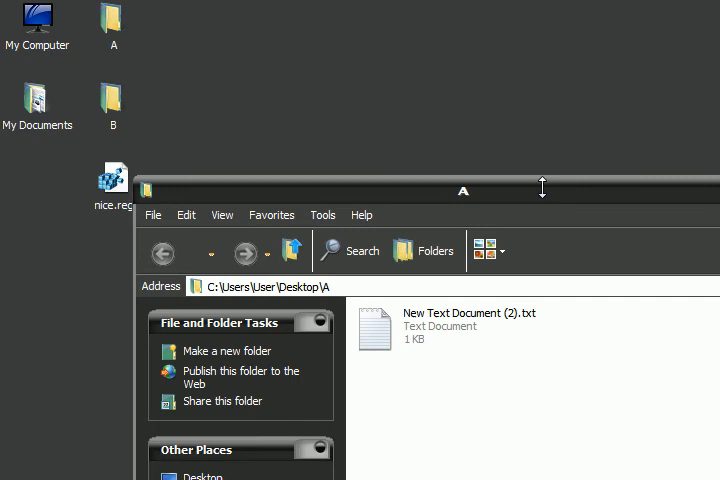
pyautogui.moveTo(471, 332)
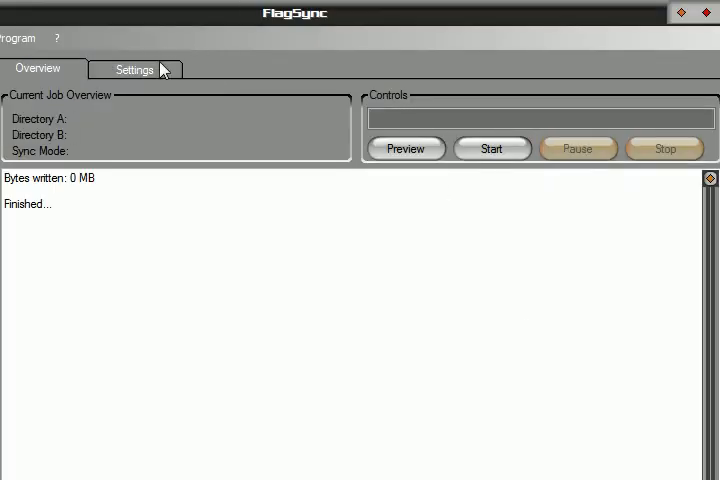
# - Check New Job 1's A/B directories and sync mode in Settings, then start the job
pyautogui.click(135, 68)
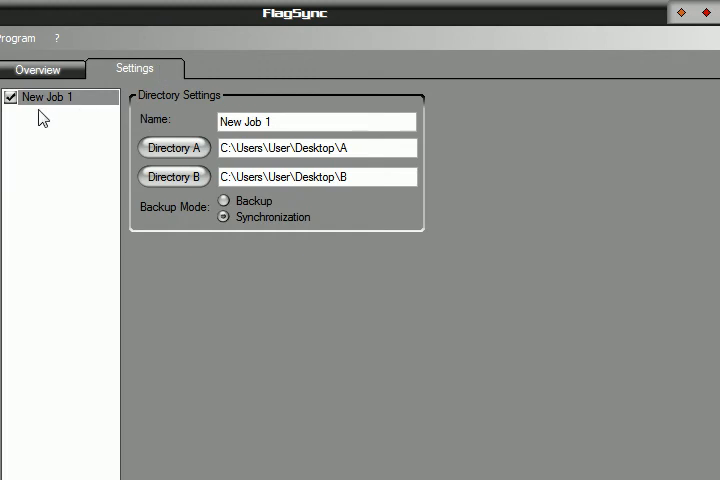
pyautogui.moveTo(318, 135)
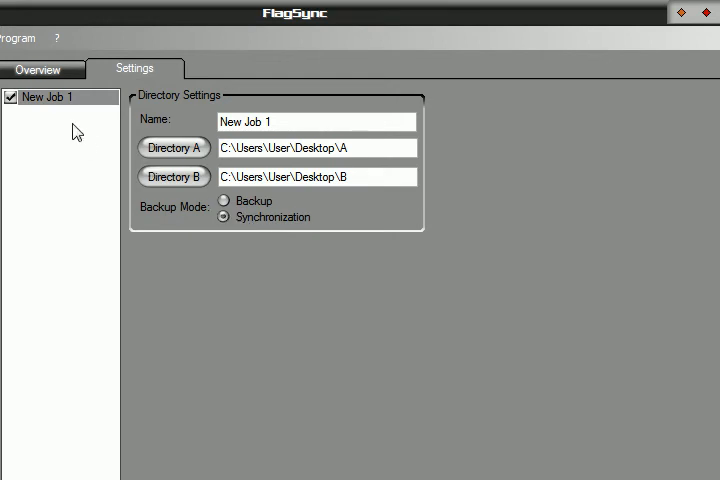
pyautogui.click(37, 68)
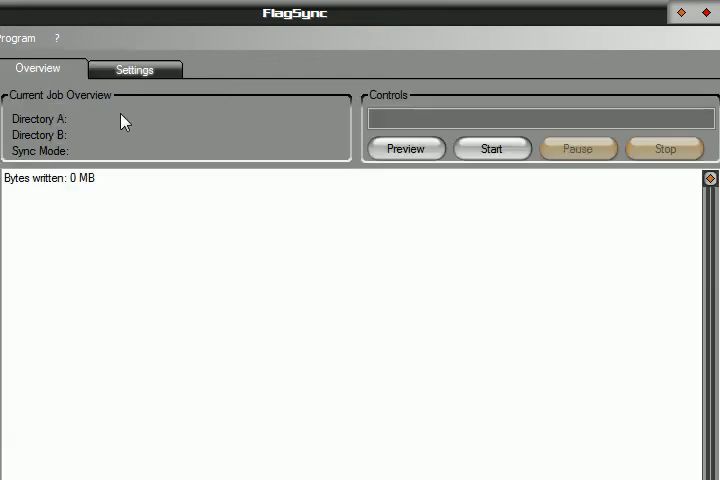
pyautogui.click(491, 148)
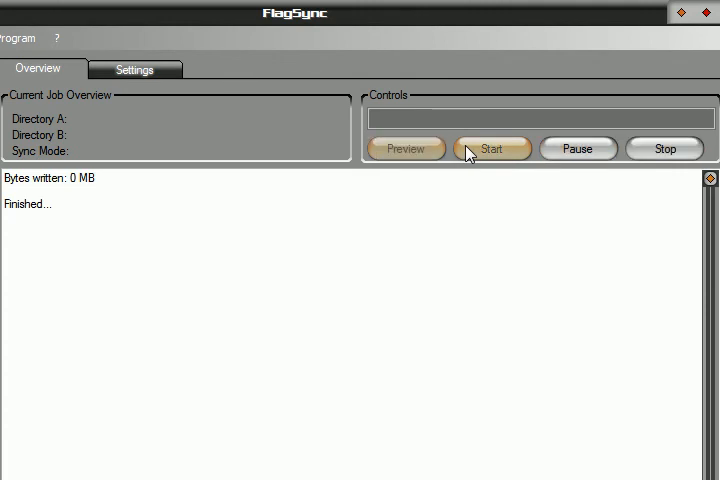
# - Run New Job 1 so New Text Document (2).txt is copied from A into B
pyautogui.click(492, 148)
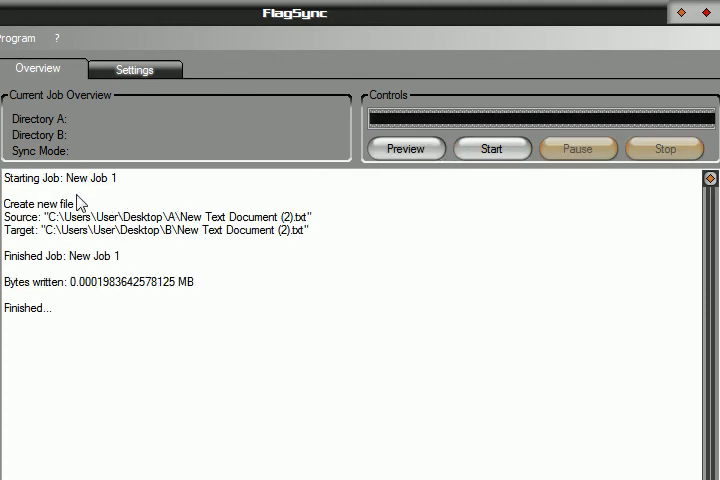
pyautogui.moveTo(118, 178)
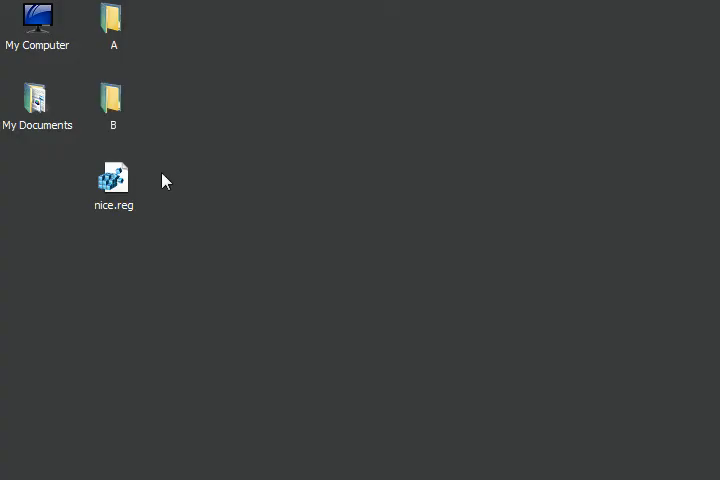
# - Restore the FlagSync window to resume work on New Job 1
pyautogui.click(113, 180)
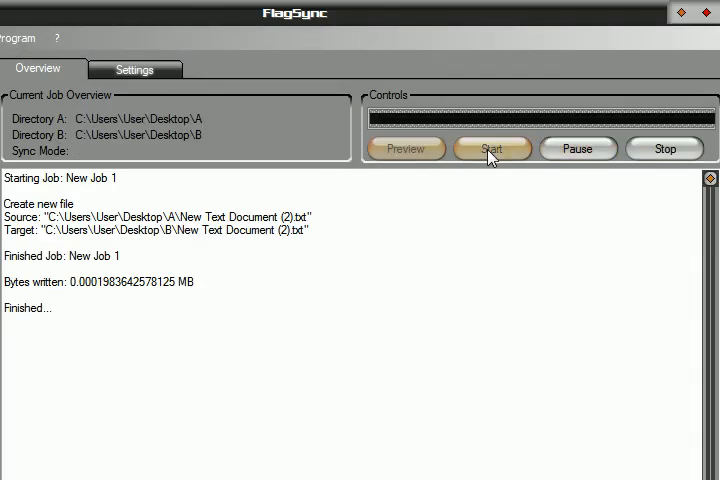
# - Rerun New Job 1 so nice.reg is copied from folder B into A
pyautogui.click(492, 148)
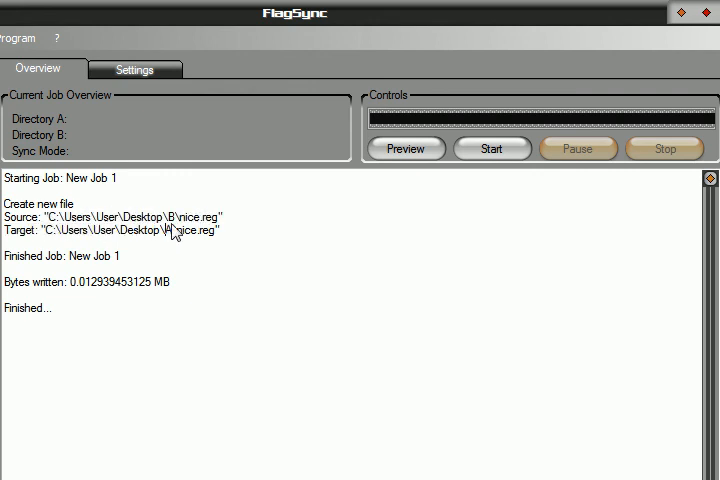
pyautogui.moveTo(227, 221)
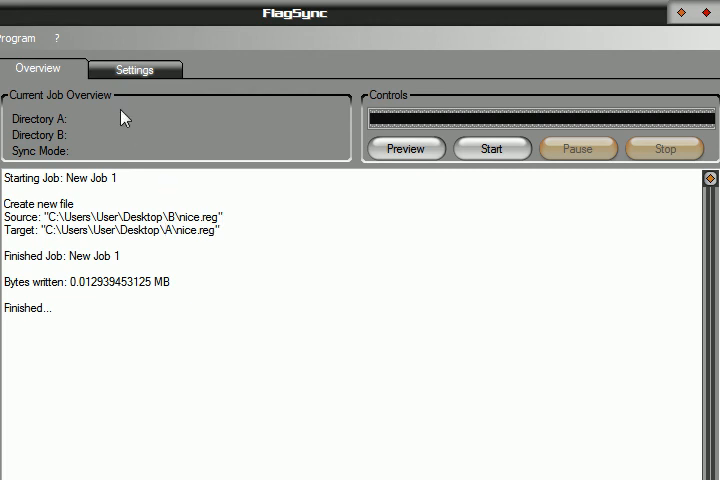
pyautogui.moveTo(510, 228)
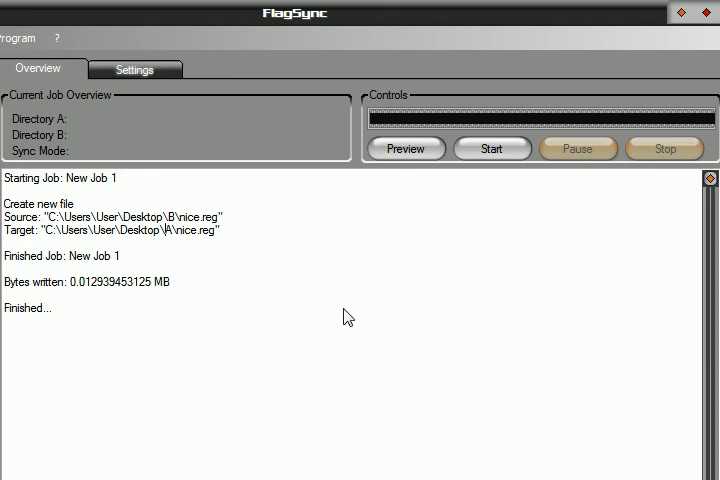
pyautogui.moveTo(293, 300)
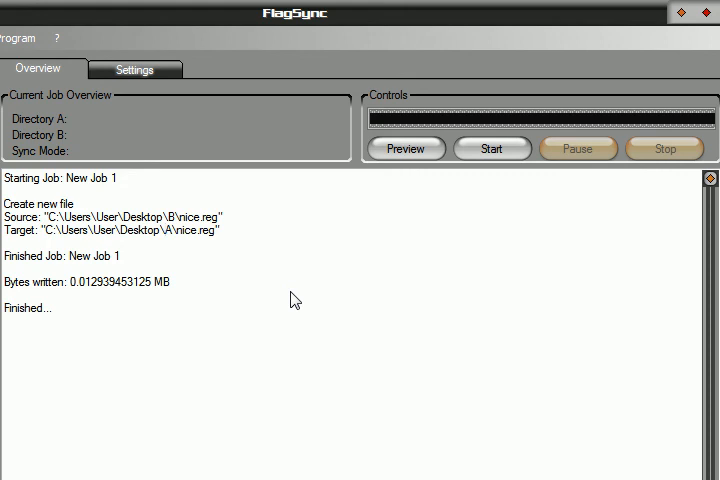
pyautogui.moveTo(360, 237)
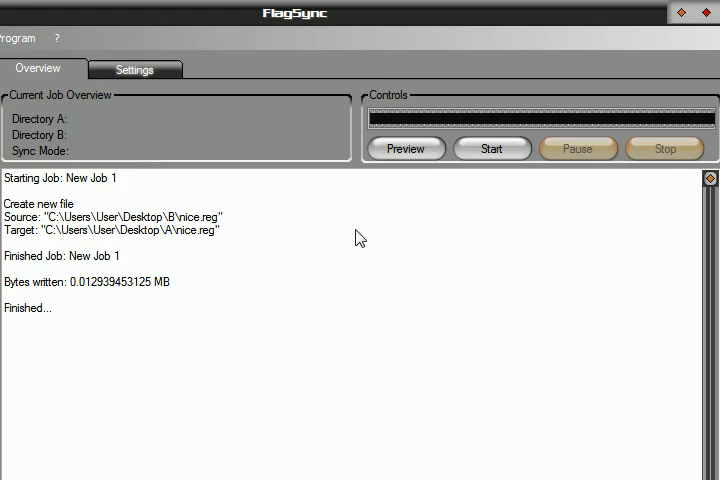